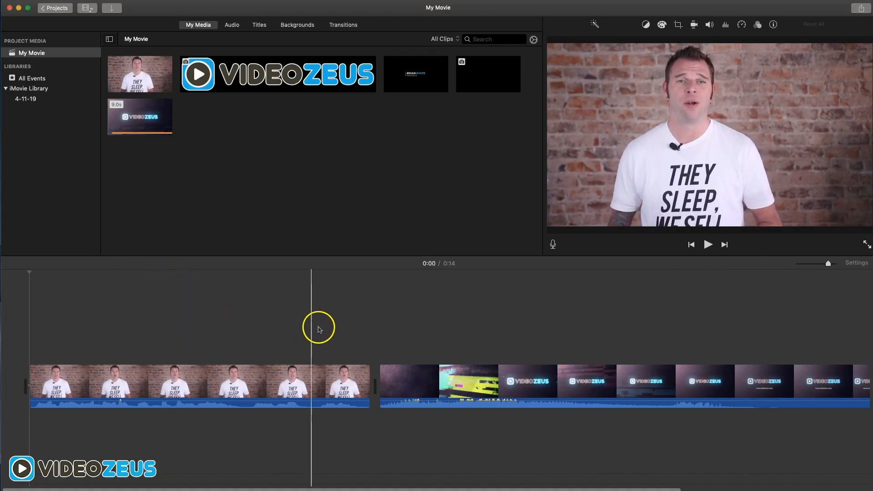
# - Drop a Standard Lower Third title onto the clip start and select its placeholder text
pyautogui.click(557, 336)
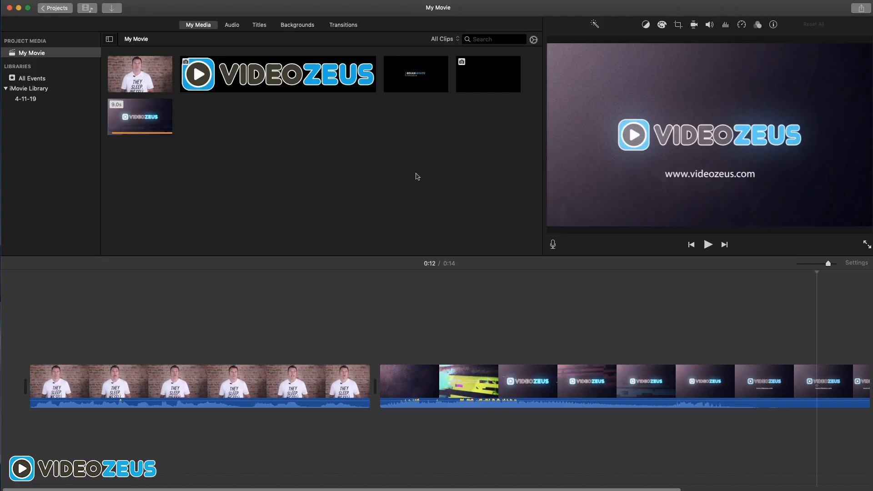
pyautogui.moveTo(275, 169)
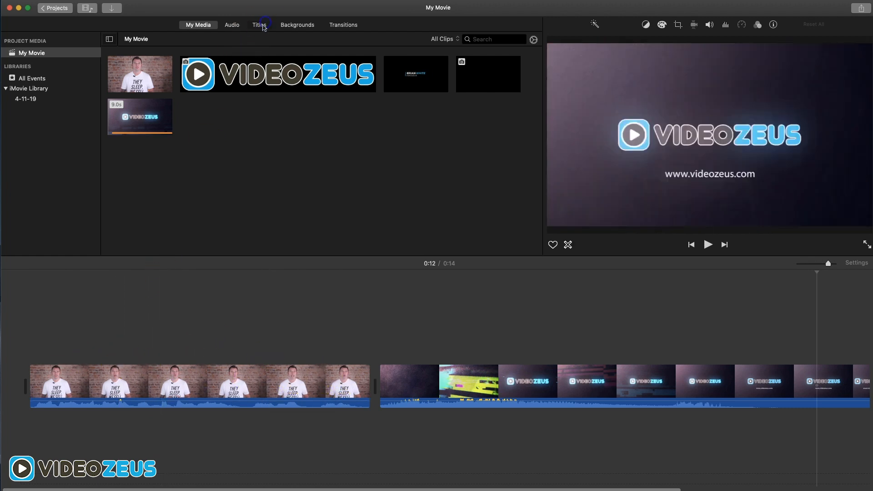
pyautogui.click(259, 25)
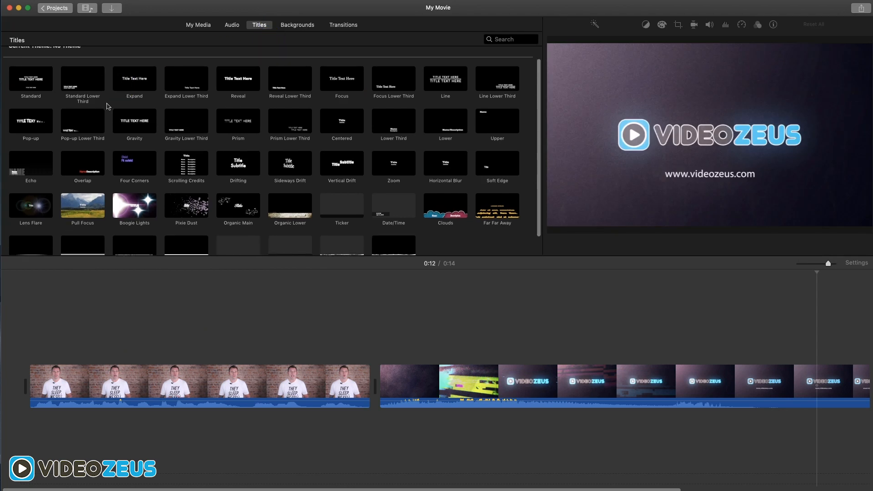
pyautogui.scroll(-3)
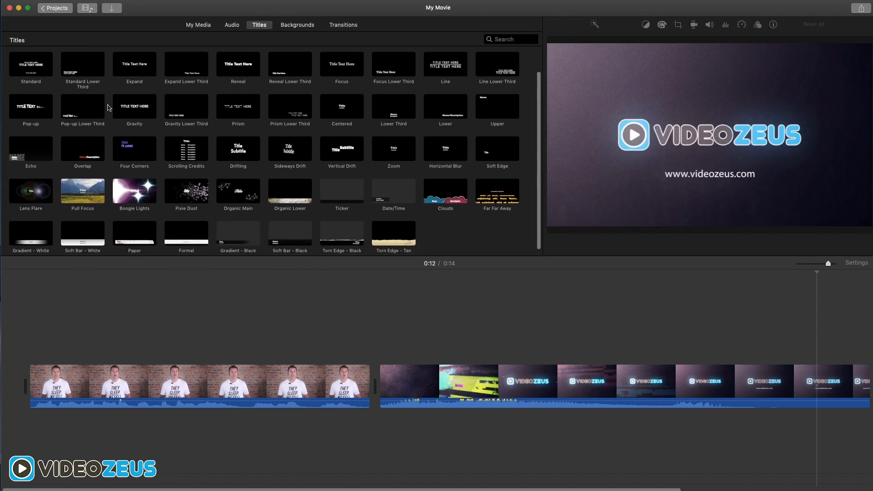
pyautogui.moveTo(309, 237)
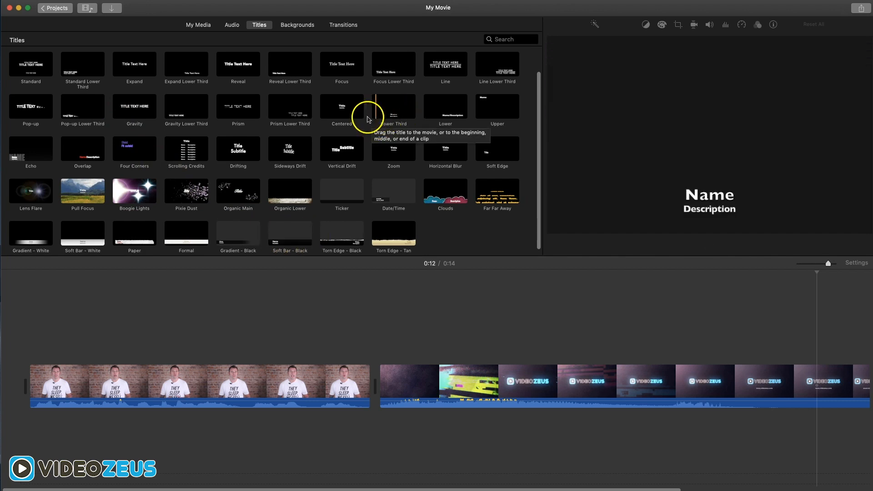
pyautogui.moveTo(67, 73)
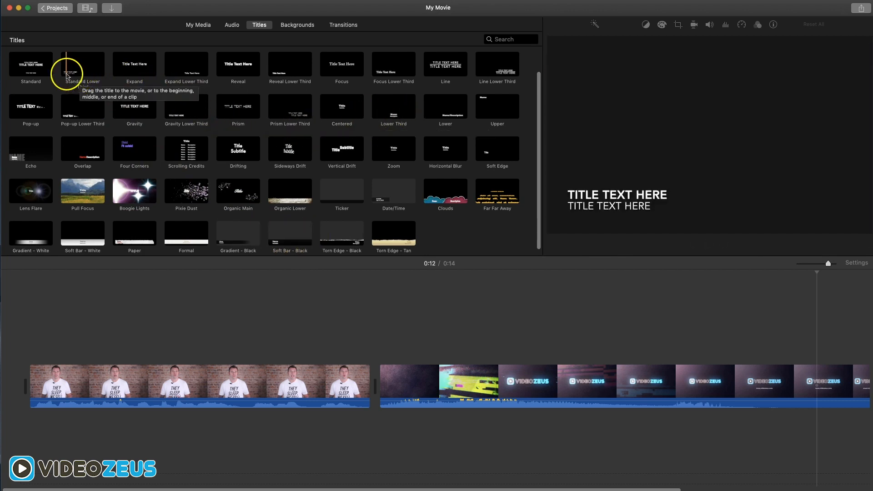
pyautogui.moveTo(92, 75)
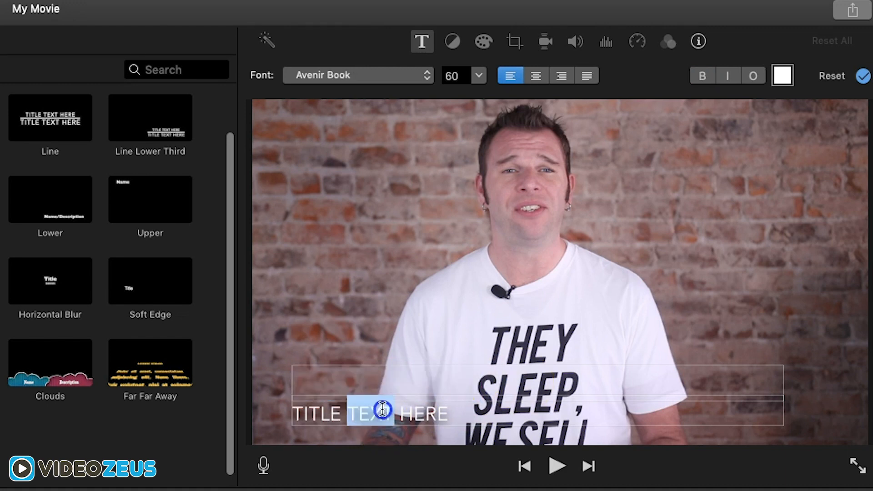
pyautogui.click(537, 76)
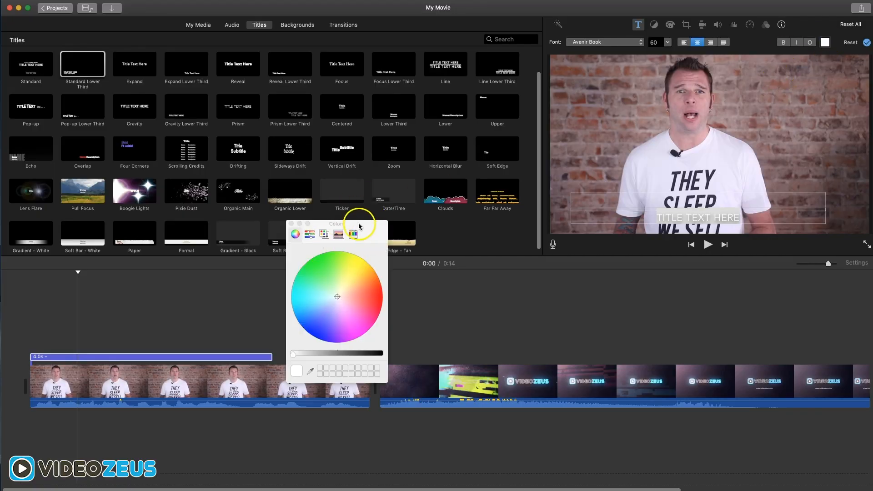
# - Make the title read 'In this video I'm going to show you' in bold Tahoma, size 70
pyautogui.click(641, 43)
pyautogui.write('IN THIS VIDEO')
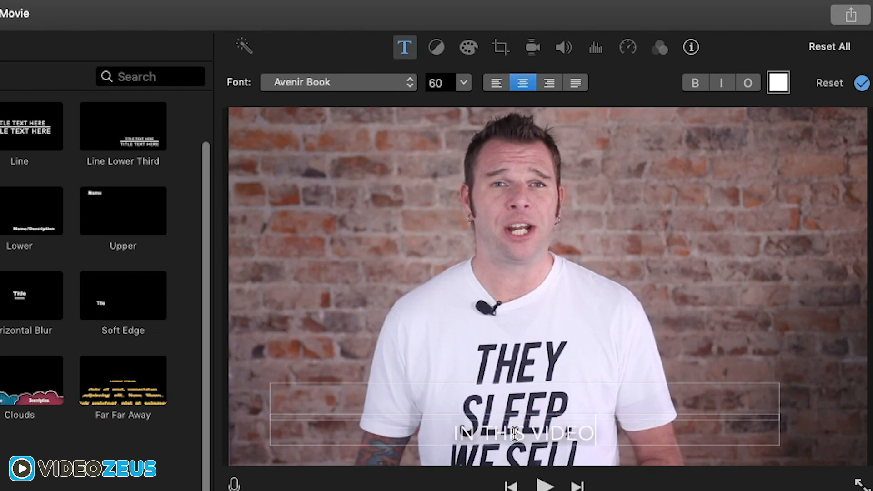
pyautogui.write(", I'M GOING TO SHOW YOU")
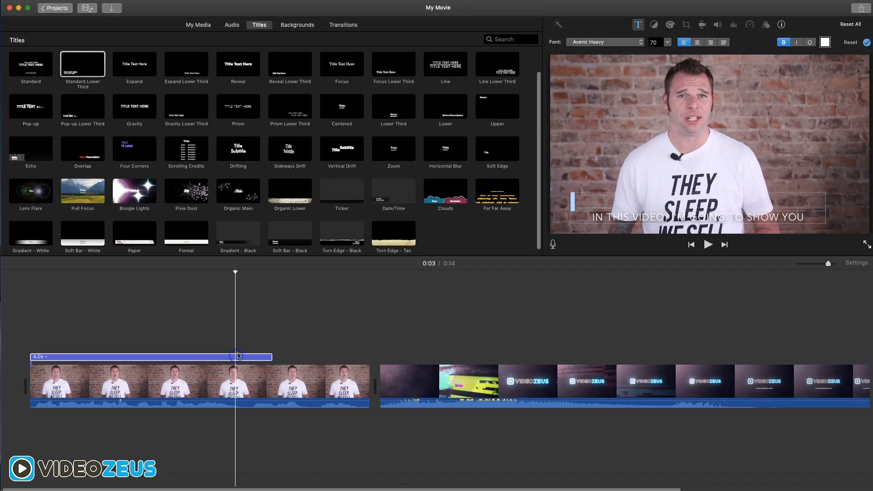
pyautogui.click(605, 42)
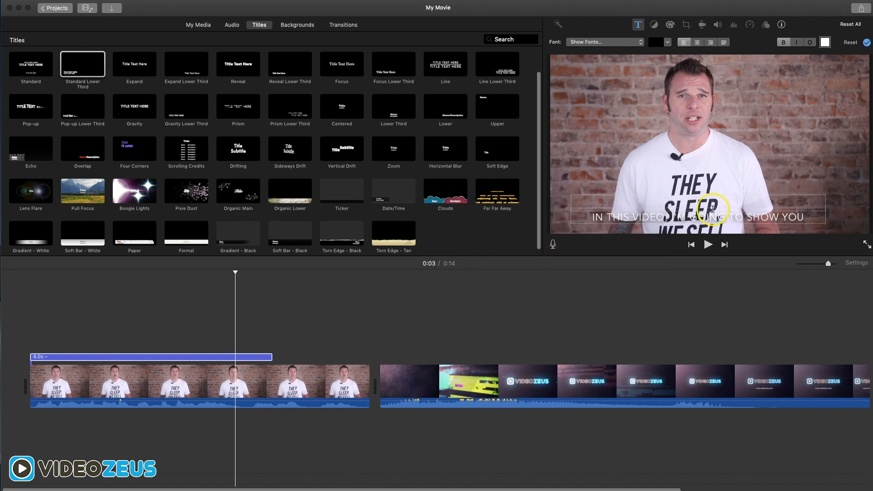
pyautogui.moveTo(257, 319)
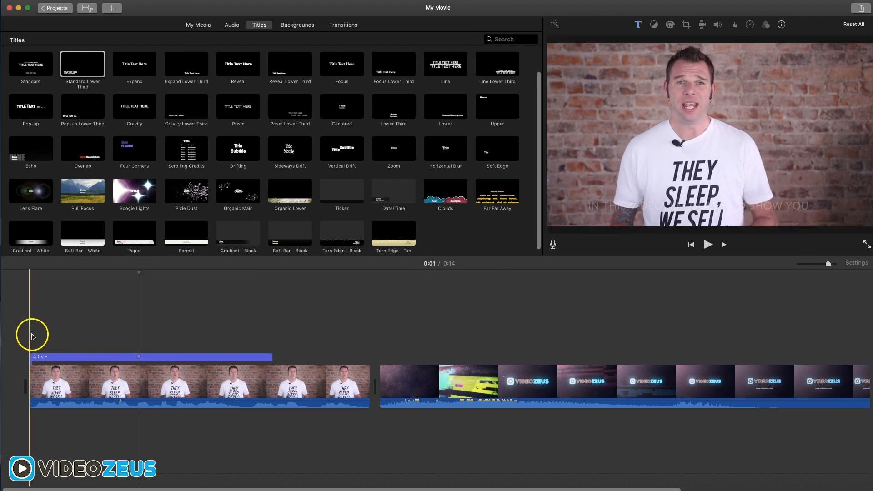
pyautogui.click(708, 245)
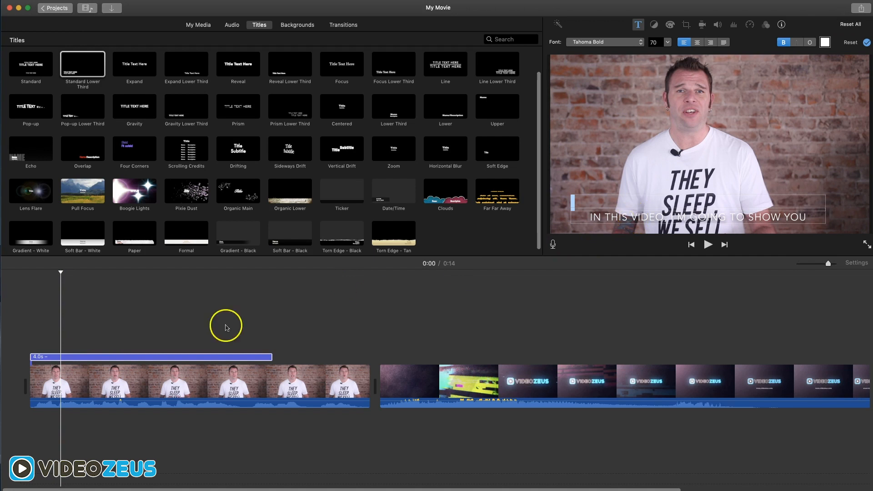
pyautogui.moveTo(485, 278)
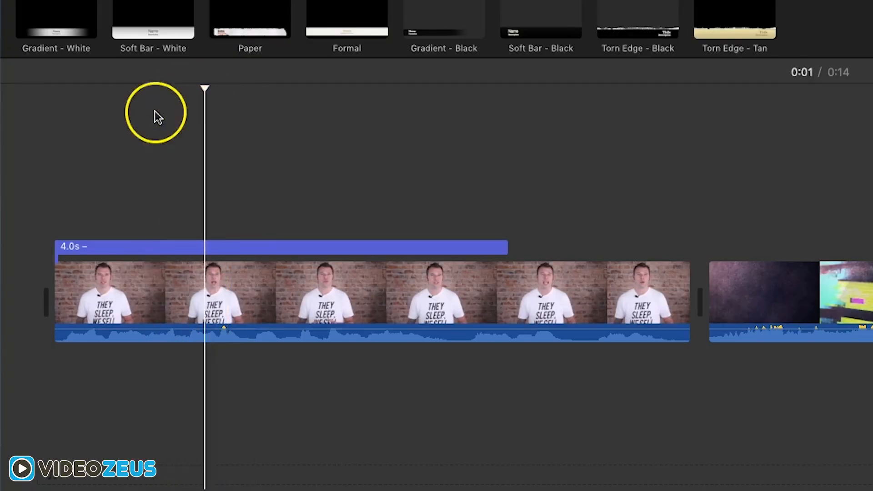
# - Trim the subtitle title to 1.4 seconds and paste a duplicate copy after it
pyautogui.moveTo(504, 246); pyautogui.dragTo(214, 246)
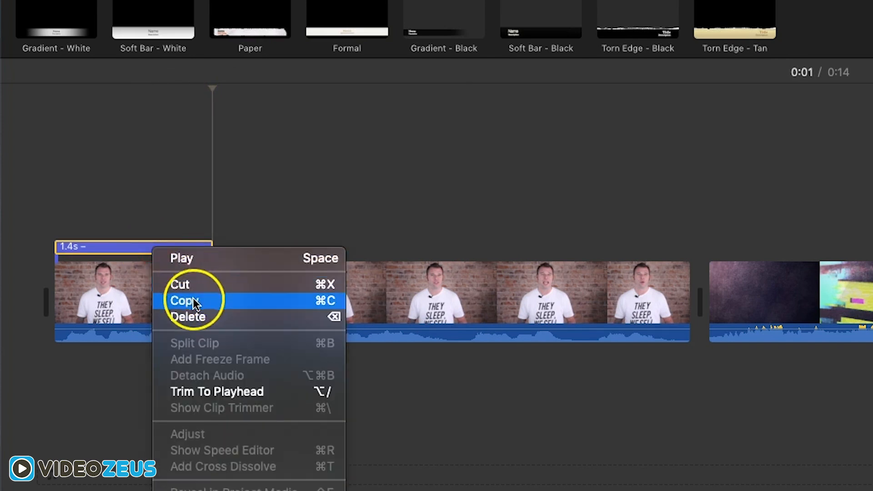
pyautogui.click(183, 300)
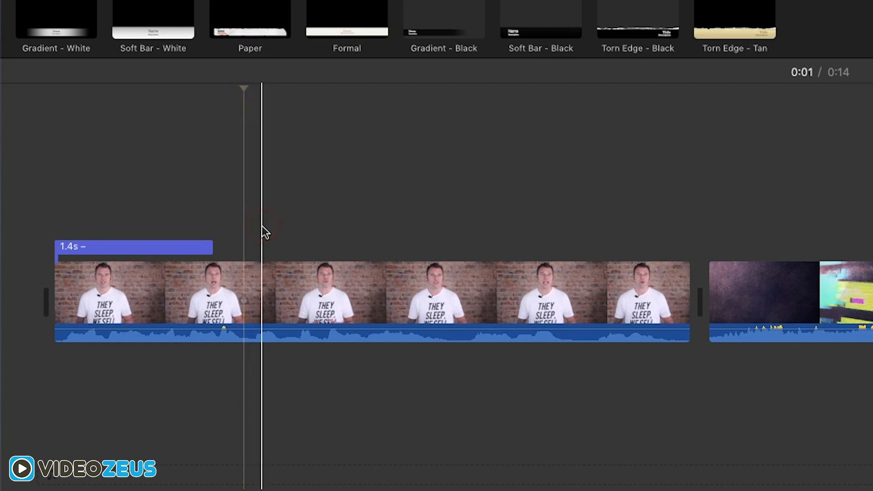
pyautogui.rightClick(303, 251)
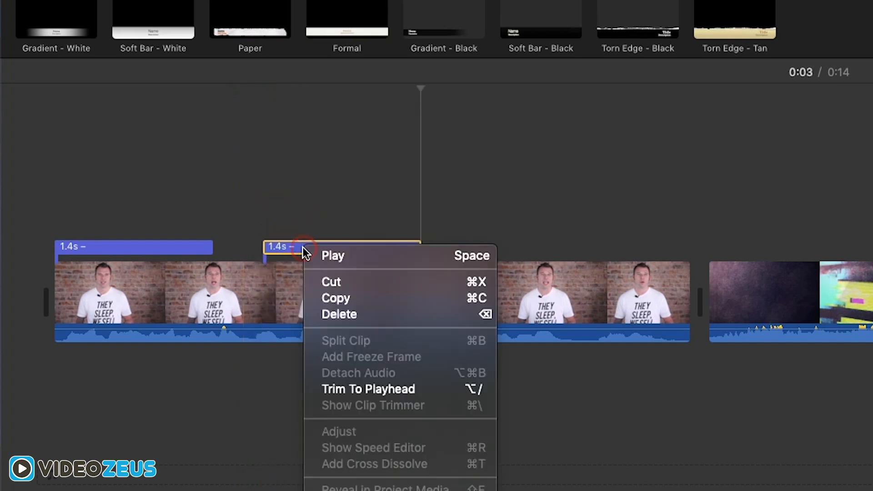
pyautogui.moveTo(394, 216)
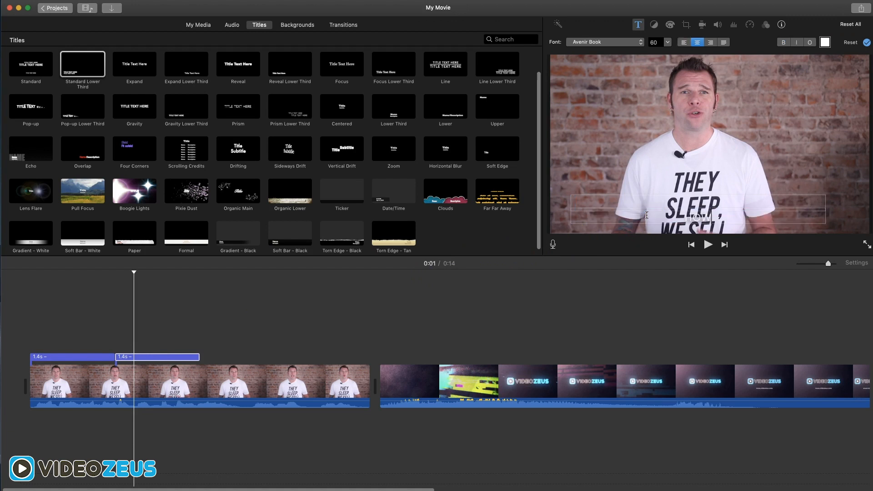
# - Enter 'HOW TO CREATE SUBTITLES' as the second subtitle's text and preview it
pyautogui.write('HOW TO CREATE')
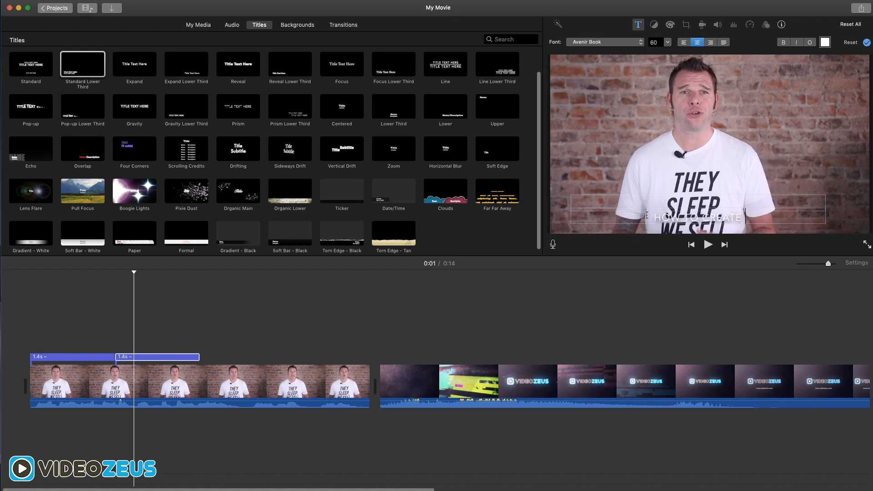
pyautogui.write('SUBTITLES IN IMOVIE')
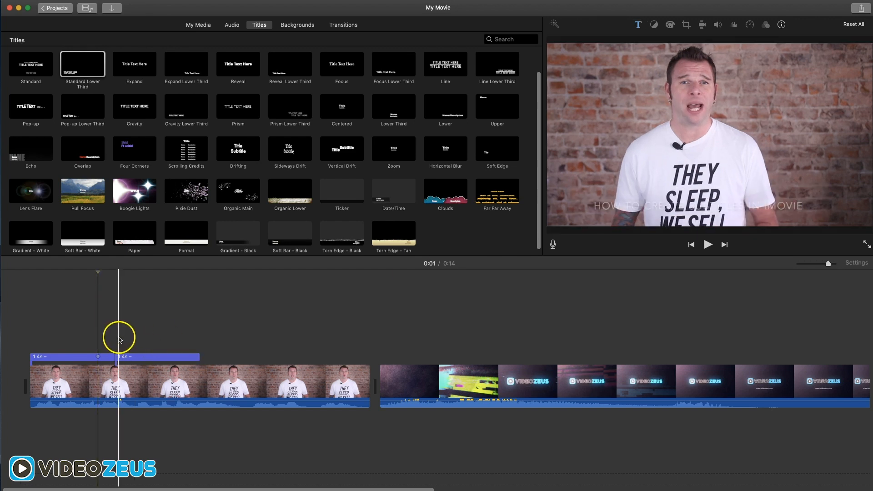
pyautogui.click(708, 244)
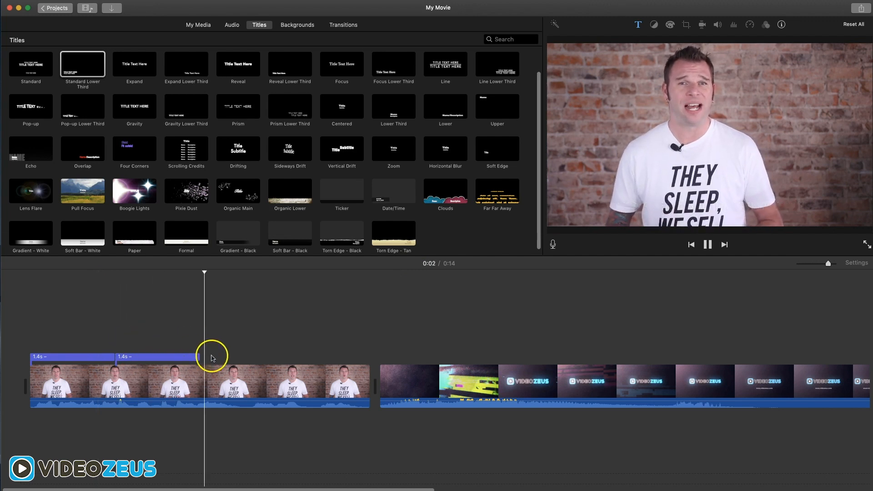
# - Lengthen the second subtitle to match the speech and select the third subtitle
pyautogui.moveTo(202, 358); pyautogui.dragTo(237, 358)
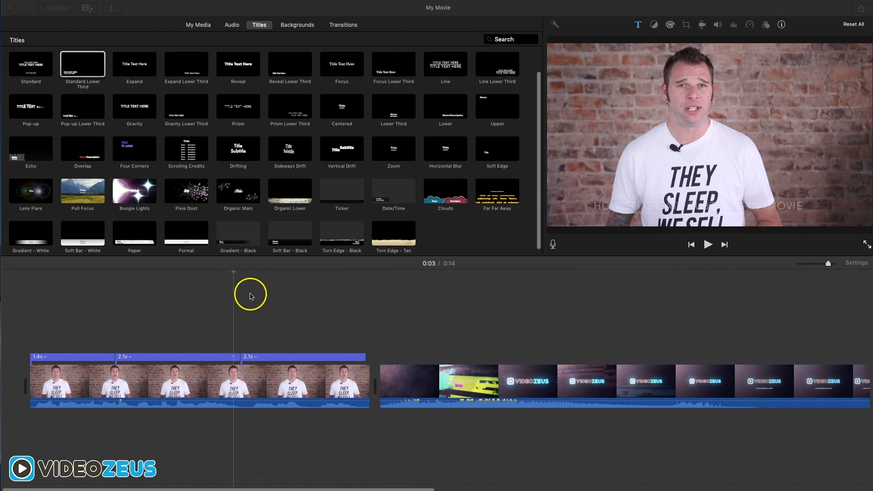
pyautogui.click(709, 245)
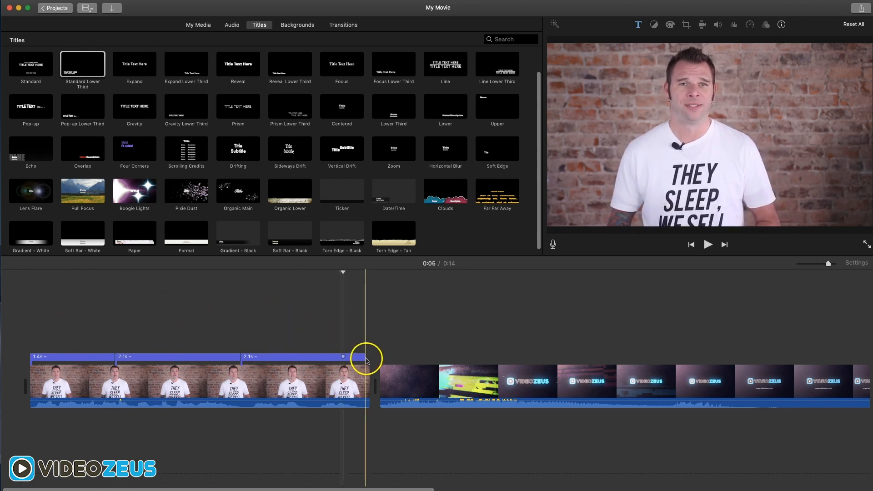
pyautogui.click(176, 388)
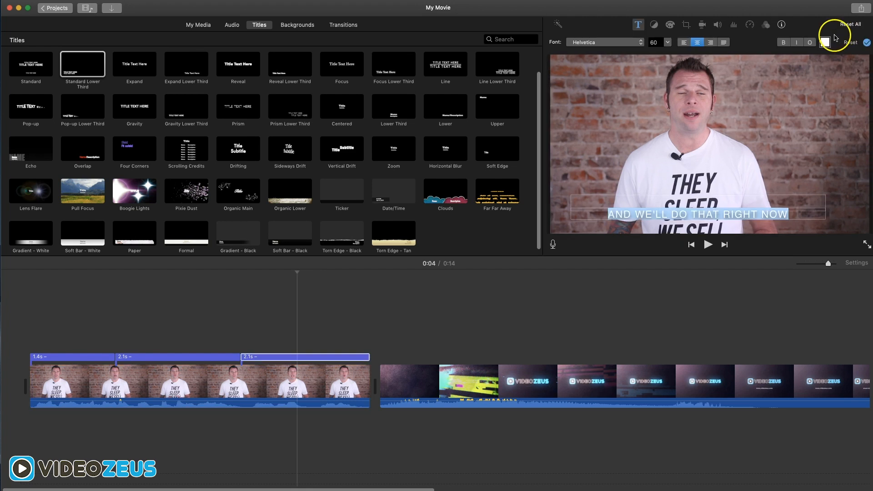
# - Change the subtitle text style, then pick the black bar graphic from My Media
pyautogui.click(825, 42)
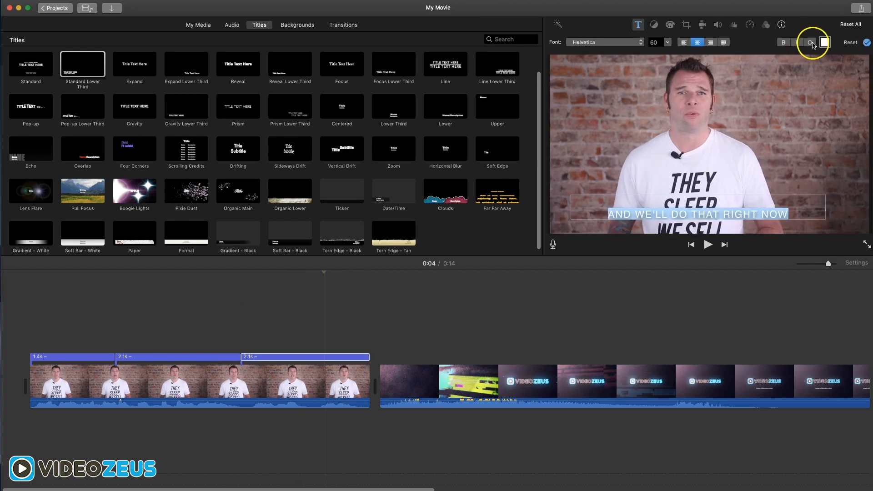
pyautogui.click(810, 41)
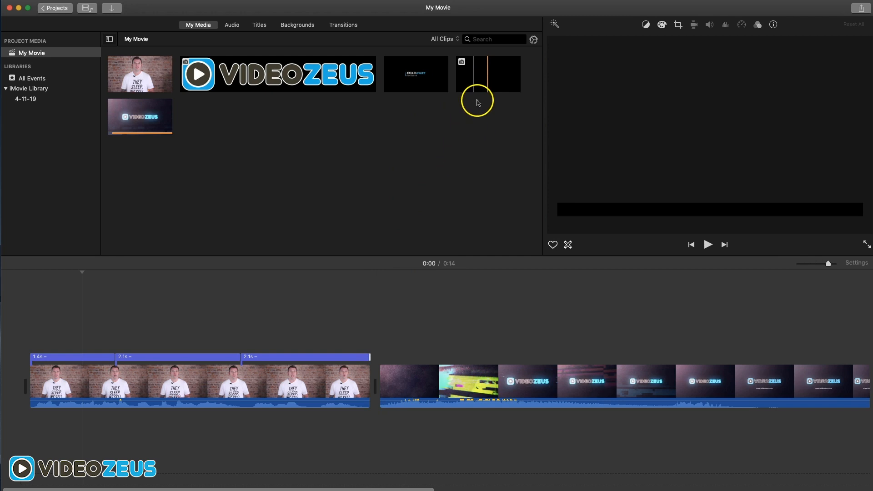
pyautogui.click(102, 363)
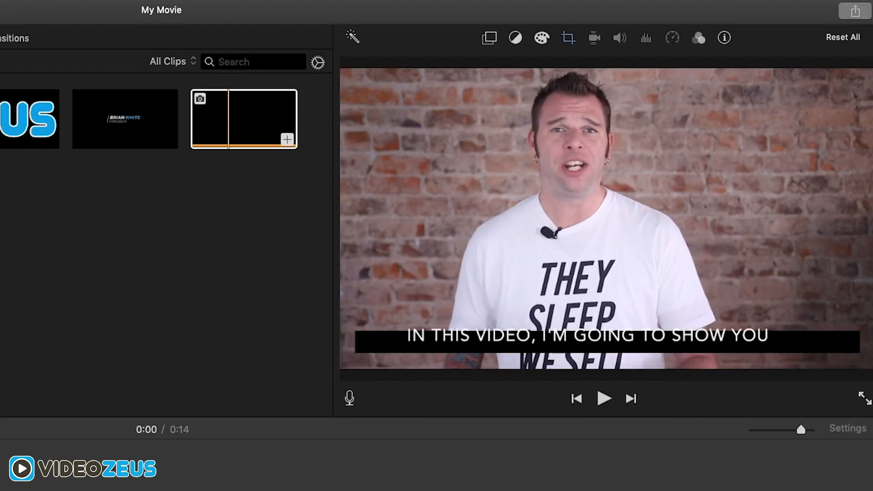
# - Place the black bar image over the talking-head clip and preview later subtitles over it
pyautogui.click(567, 38)
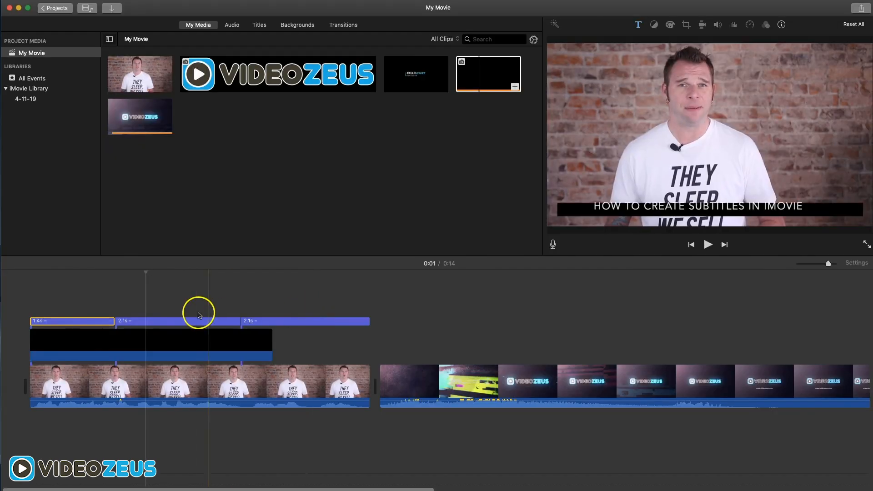
pyautogui.moveTo(271, 340); pyautogui.dragTo(359, 344)
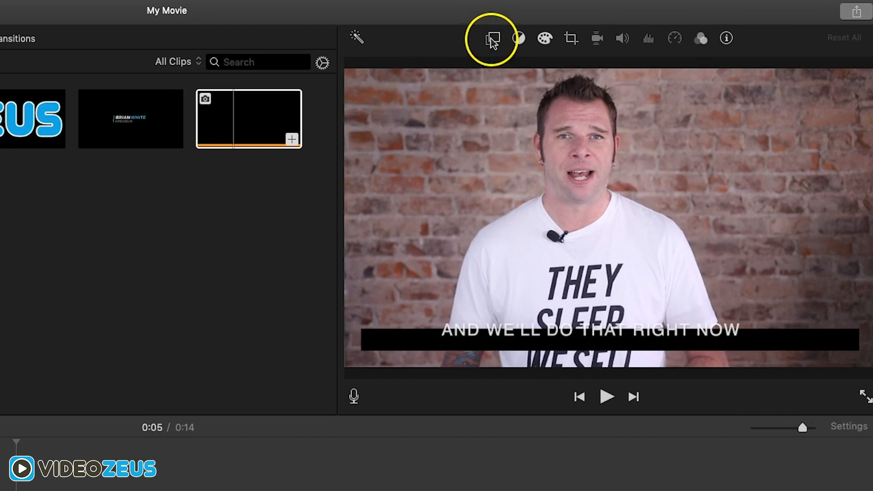
# - Make the black bar a Picture in Picture overlay with 0 dissolve, enlarged and moved lower
pyautogui.click(492, 37)
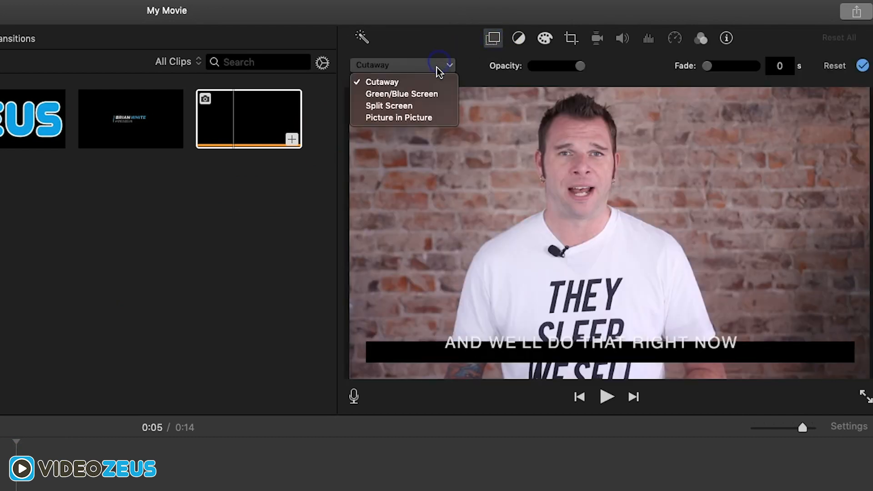
pyautogui.click(398, 118)
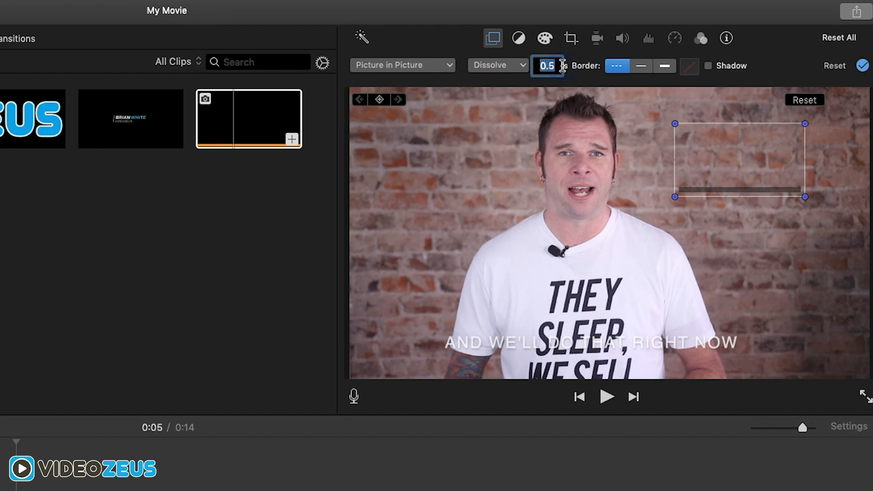
pyautogui.write('0')
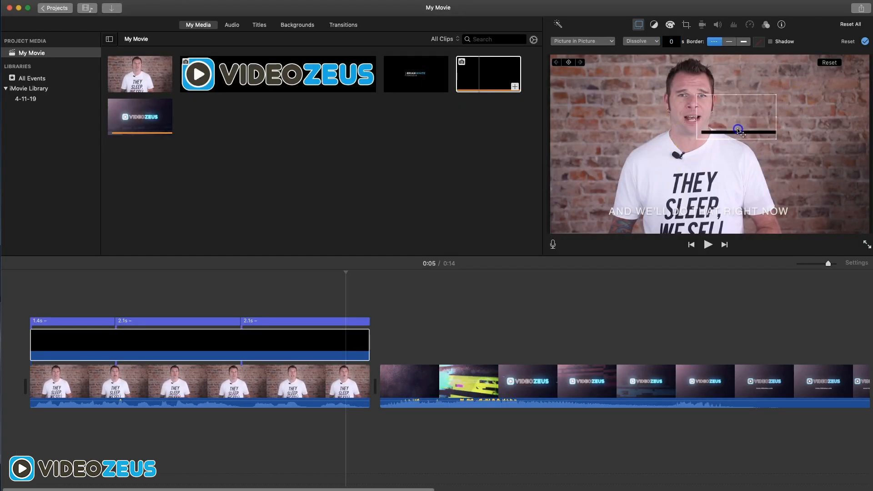
pyautogui.moveTo(736, 130); pyautogui.dragTo(606, 121)
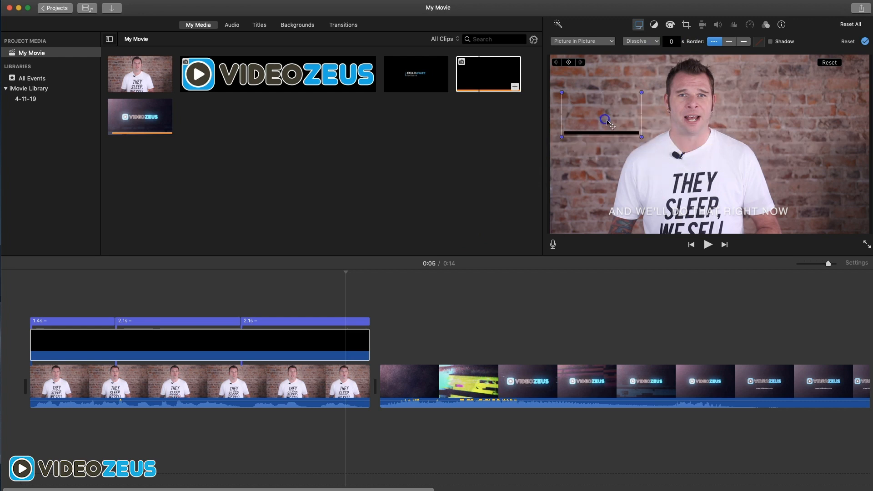
pyautogui.moveTo(605, 119); pyautogui.dragTo(640, 93)
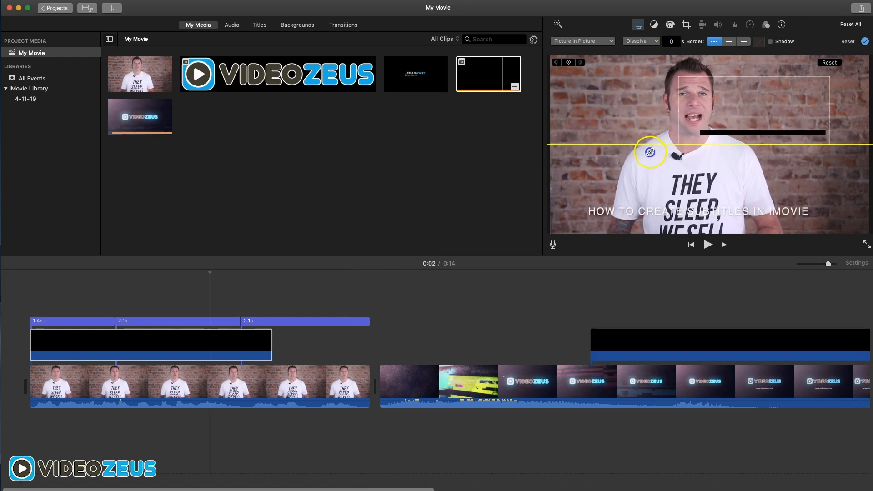
pyautogui.moveTo(649, 152); pyautogui.dragTo(709, 207)
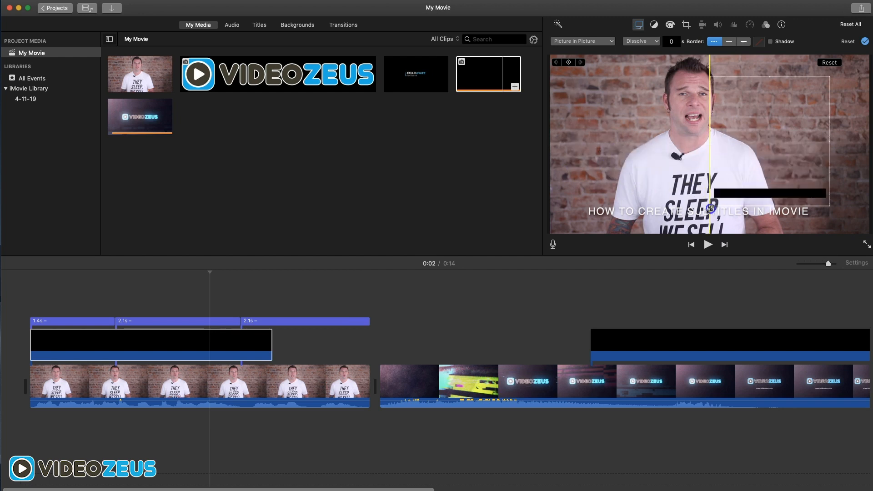